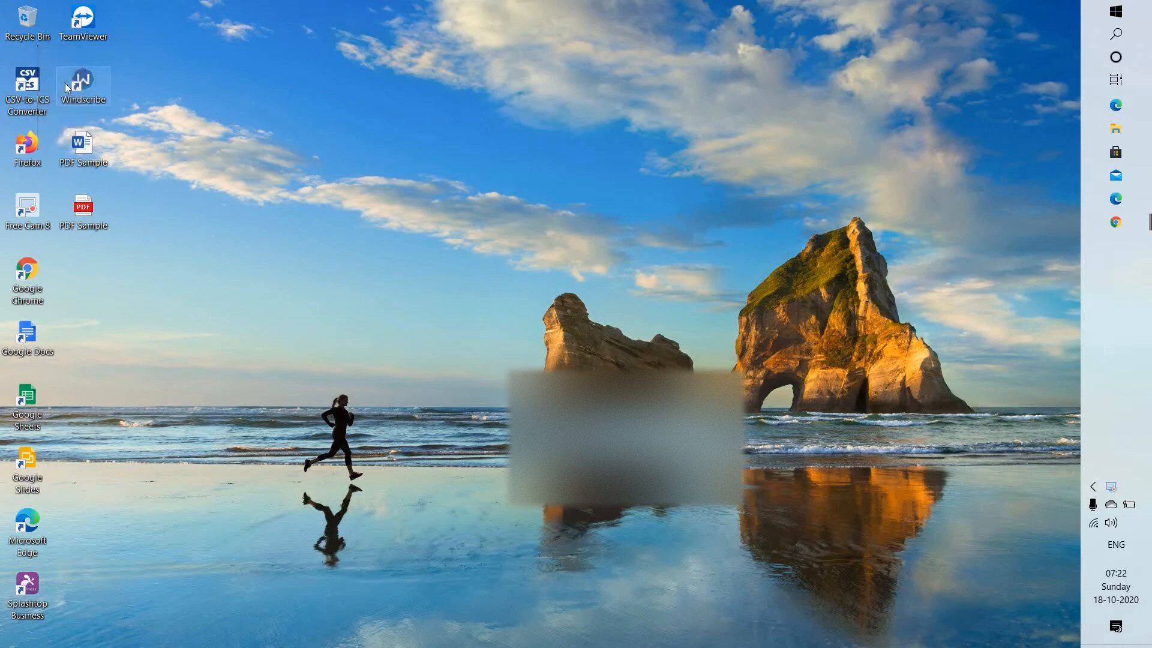
mouse_move(296, 145)
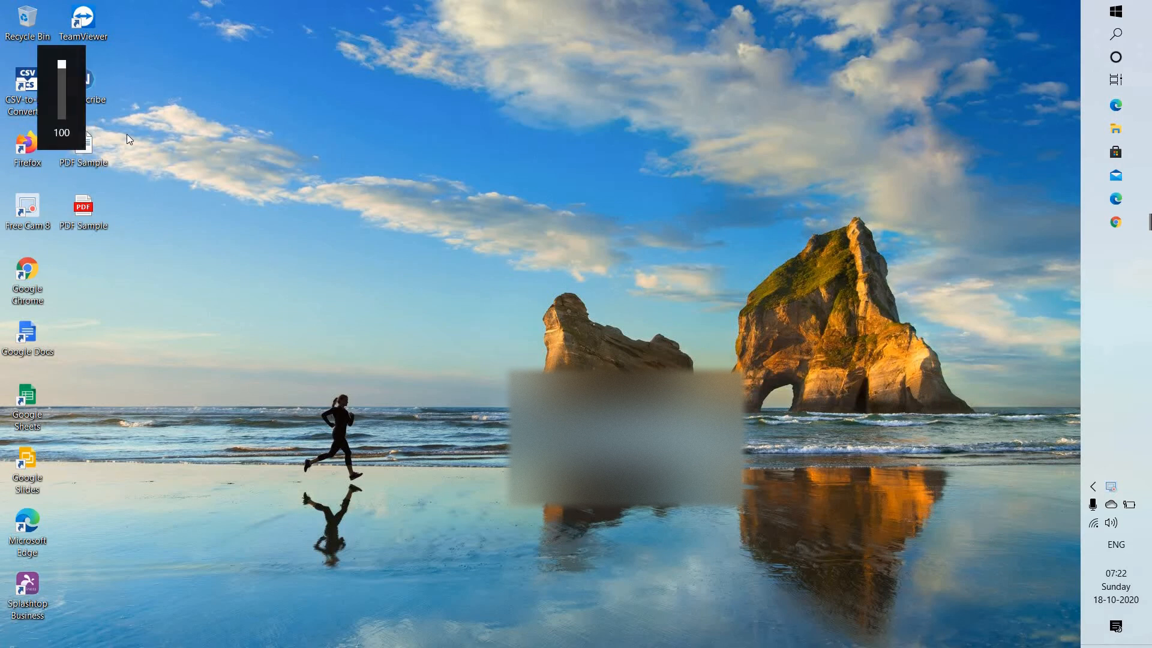
mouse_move(174, 155)
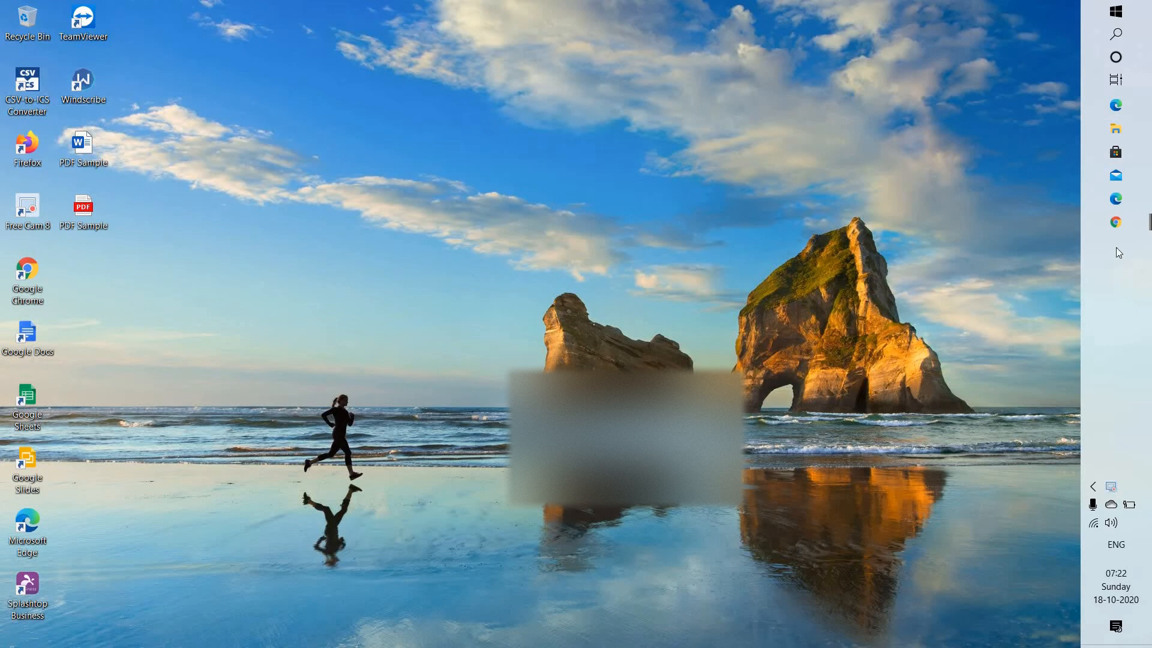
mouse_move(1115, 221)
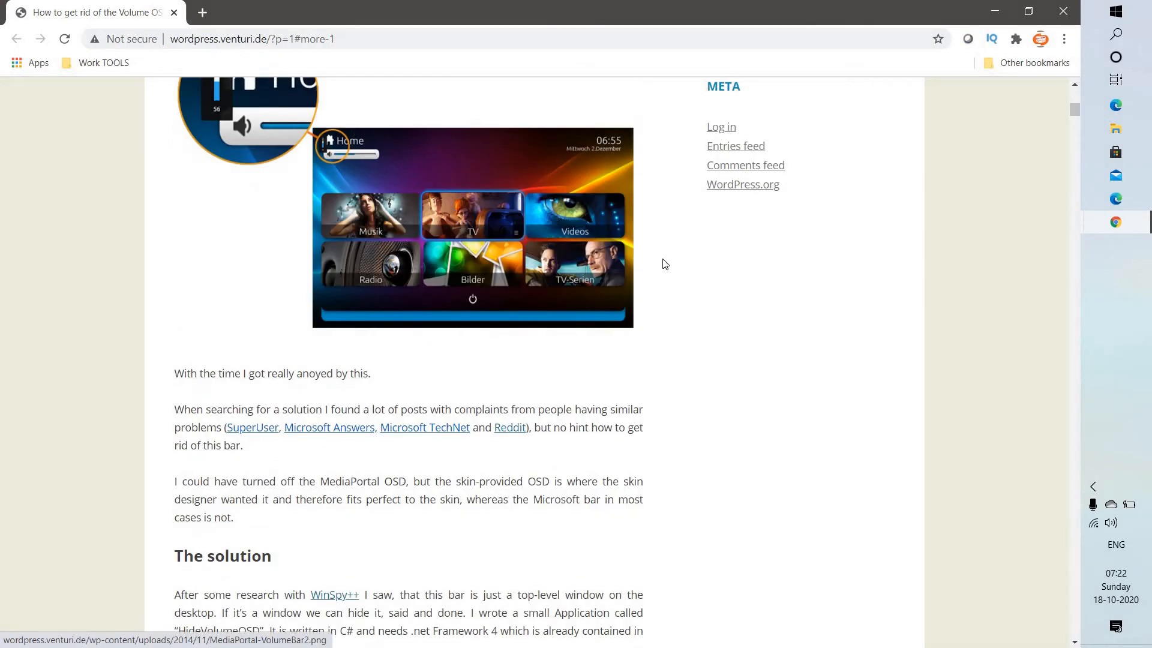
Download the HideVolumeOSD 1.2 installer from the article's downloads and run it.
scroll(down, 3)
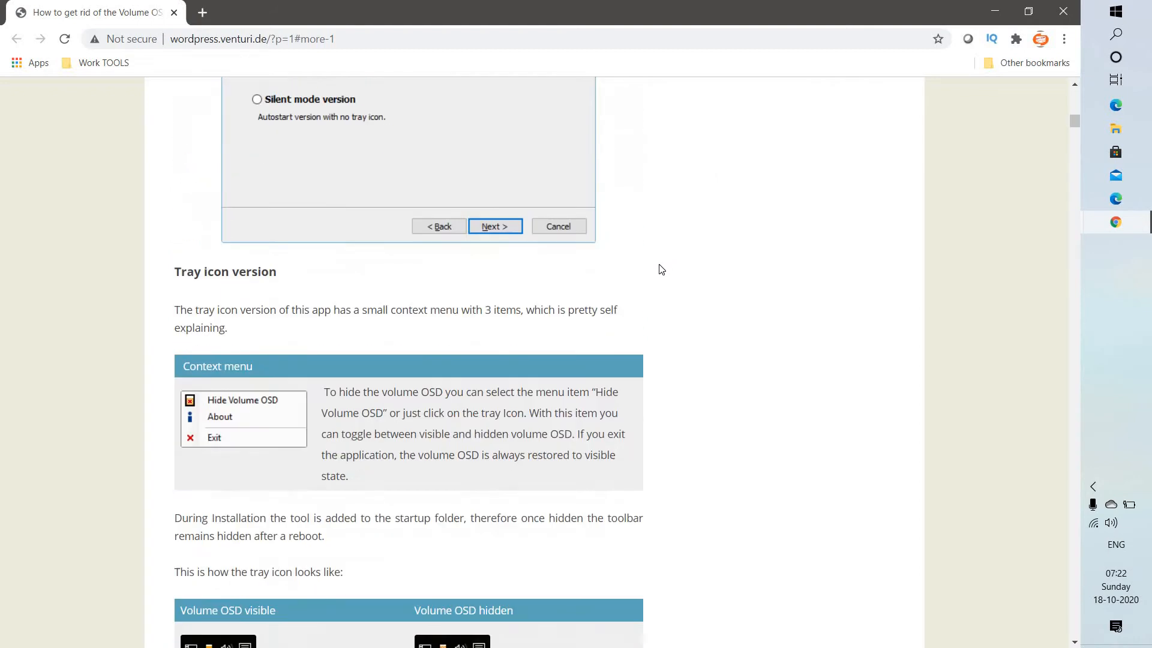
scroll(down, 3)
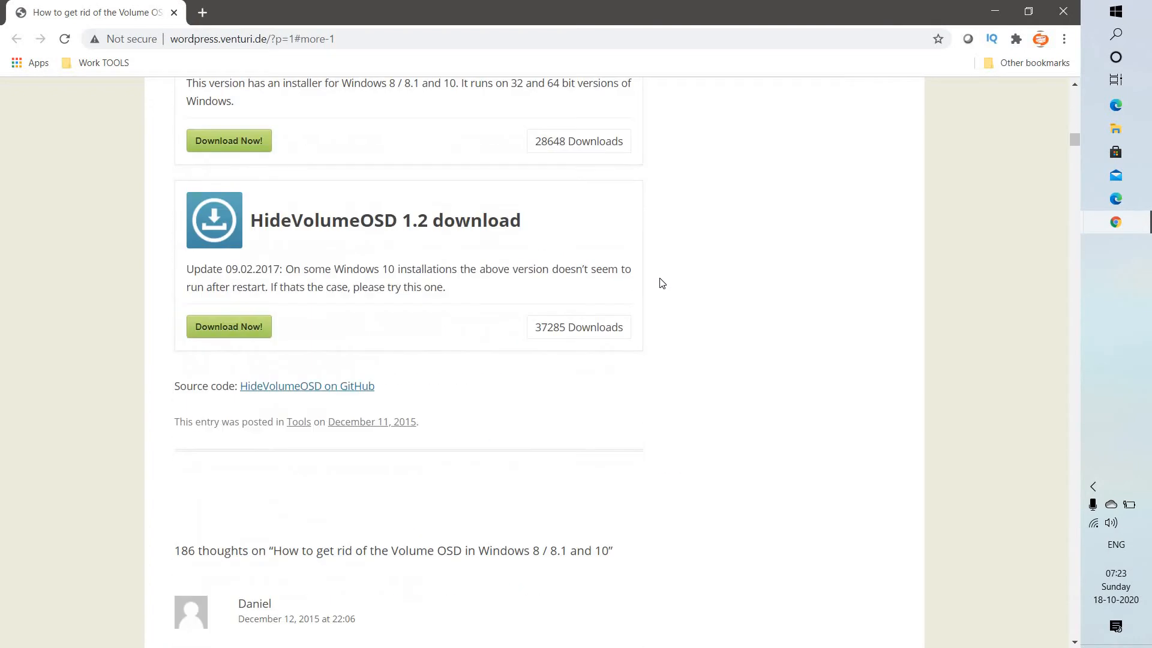
mouse_move(419, 250)
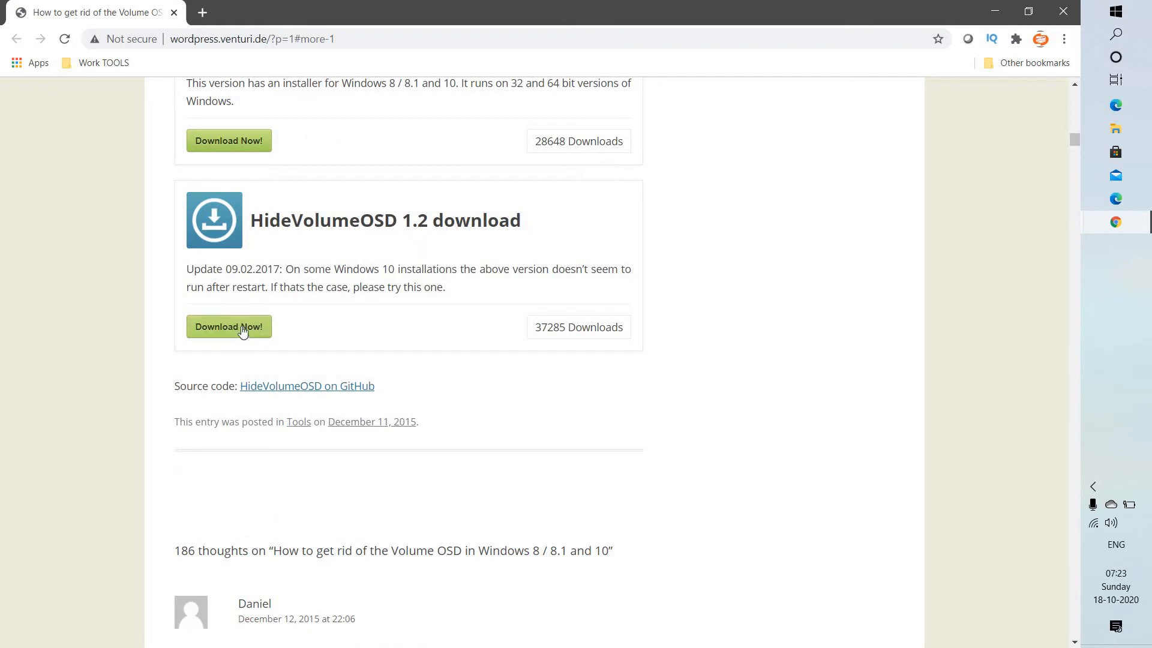
click(228, 326)
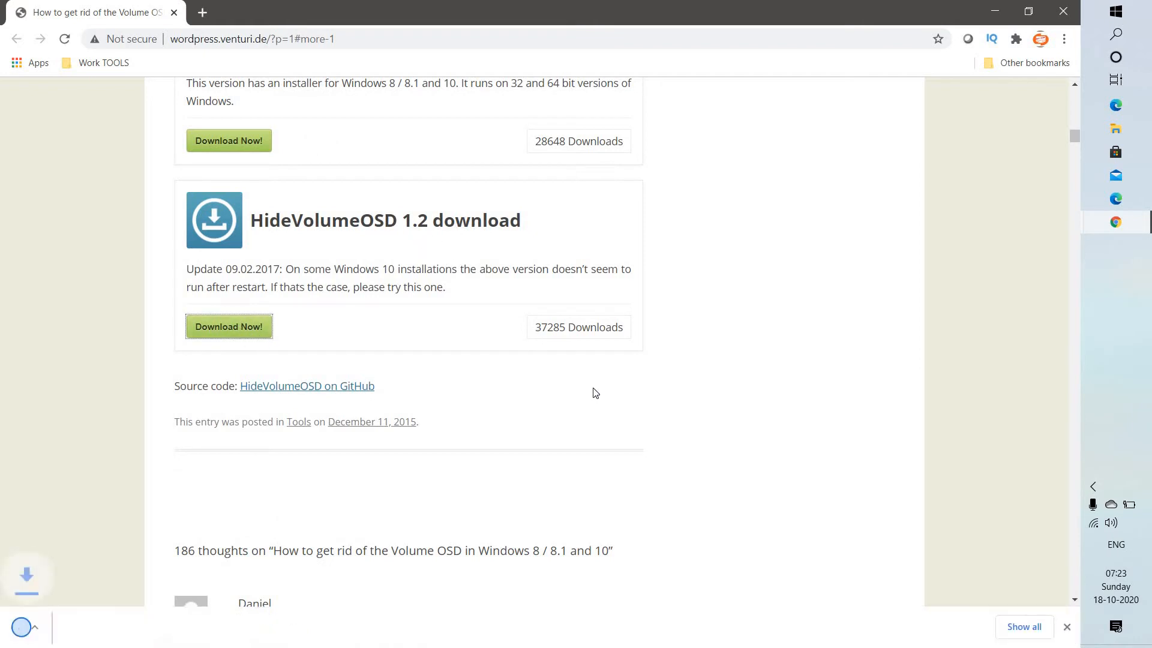
click(228, 326)
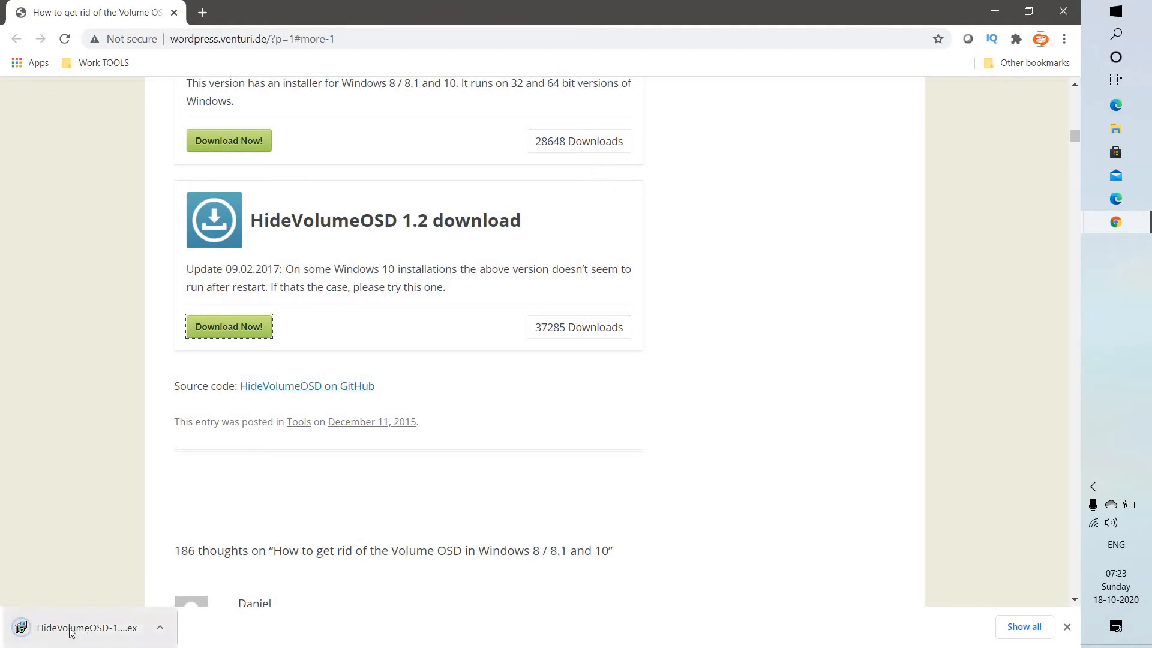
click(78, 628)
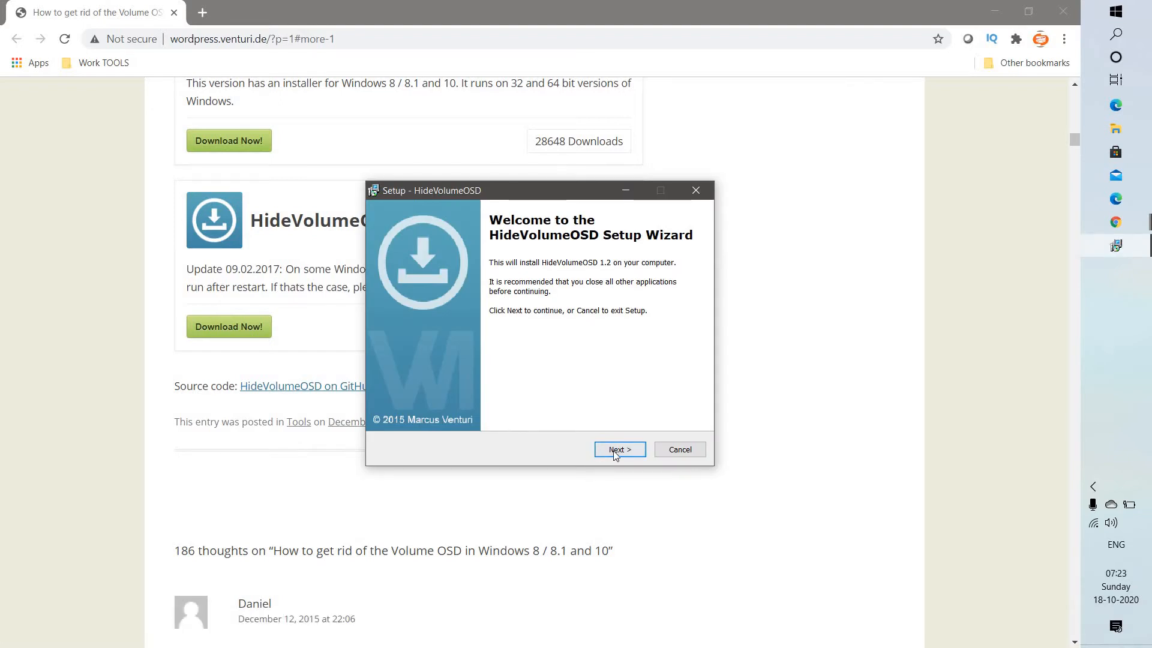
Install the HideVolumeOSD tray icon version to the default Program Files folder, then finish.
click(619, 449)
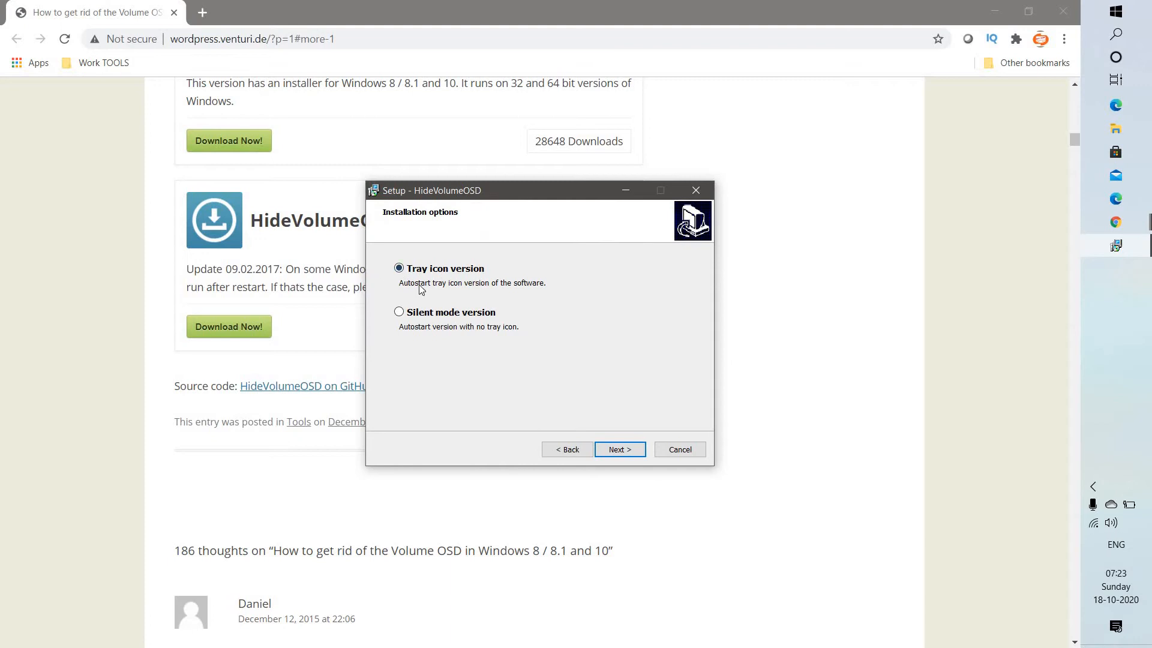
mouse_move(428, 276)
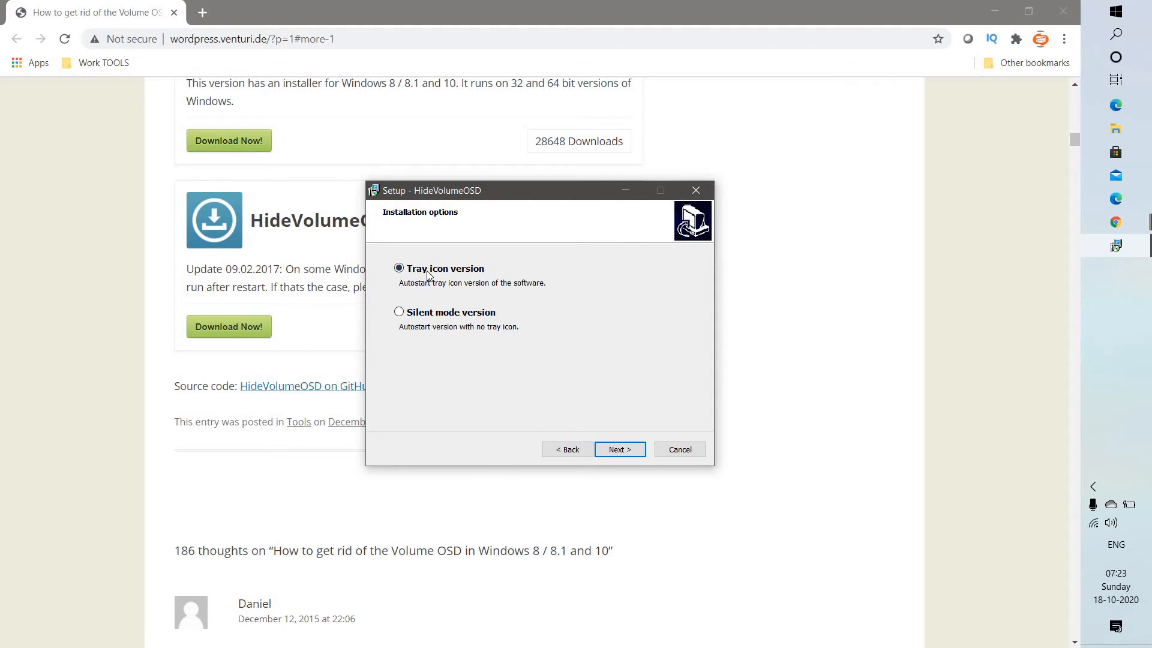
mouse_move(436, 307)
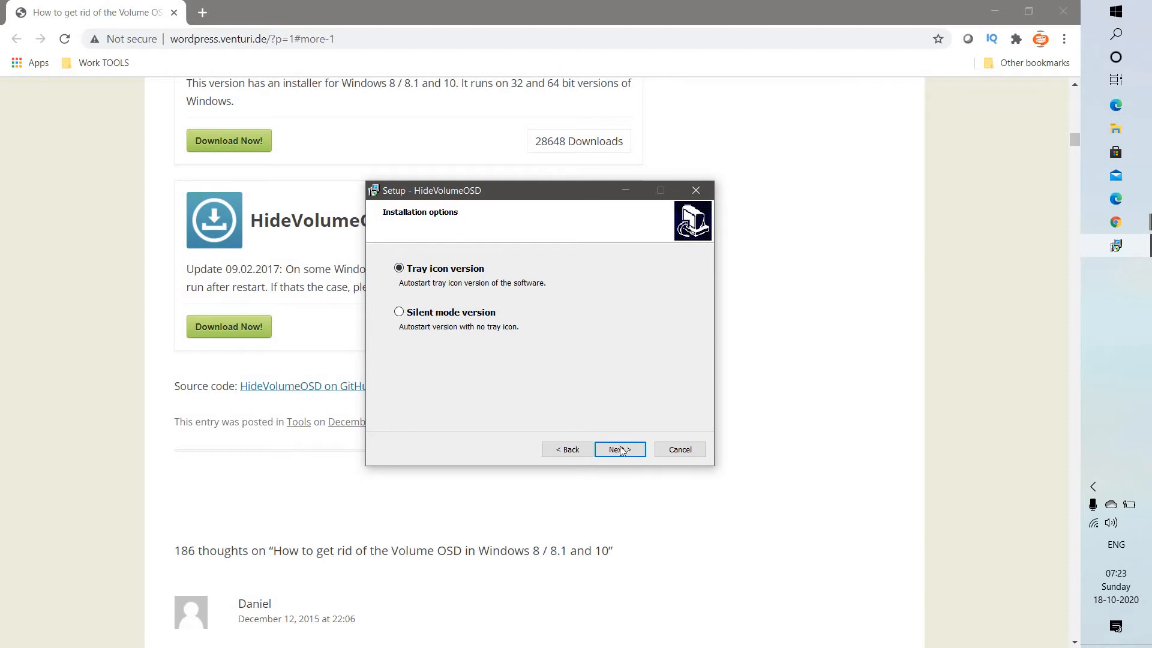
click(619, 449)
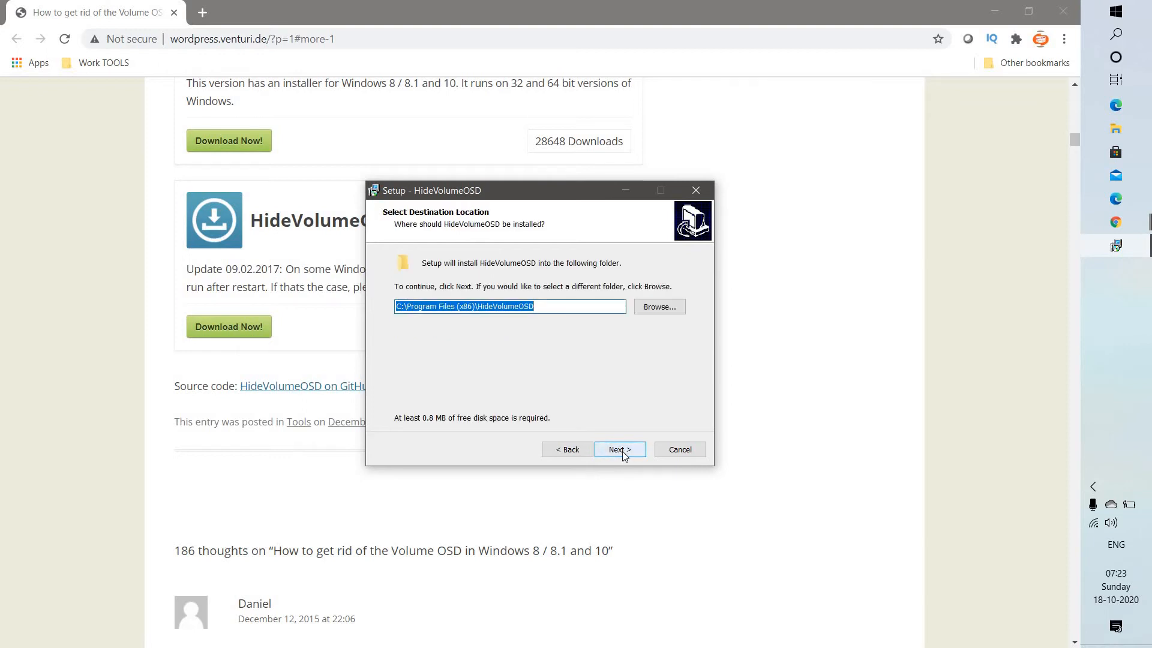
click(620, 450)
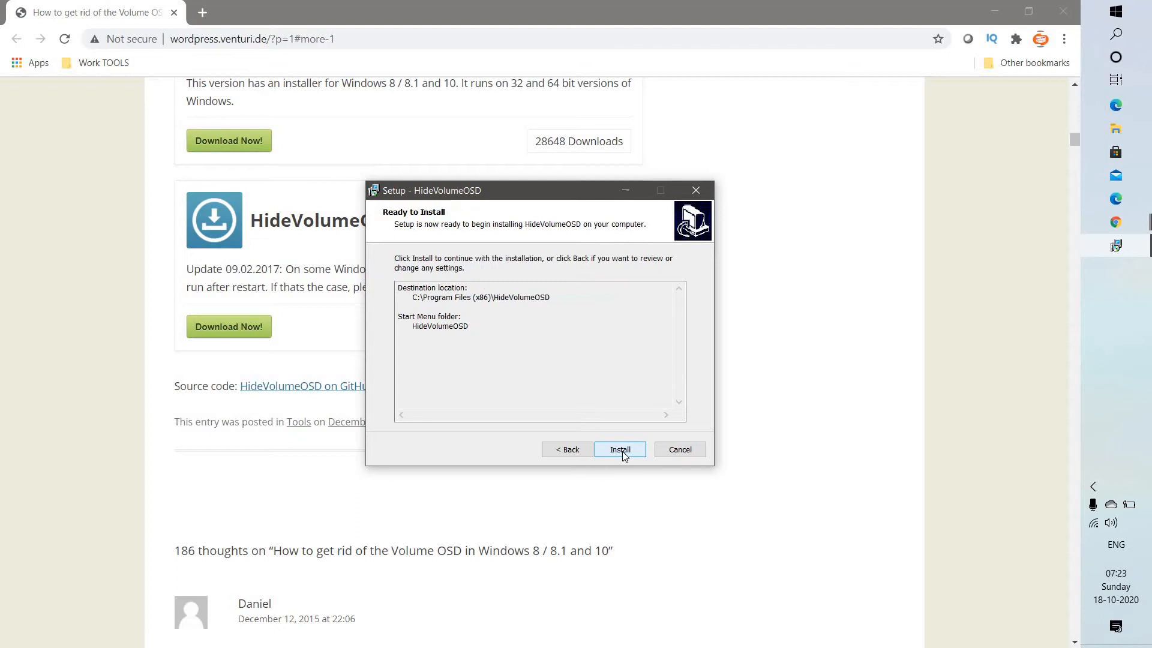
click(620, 450)
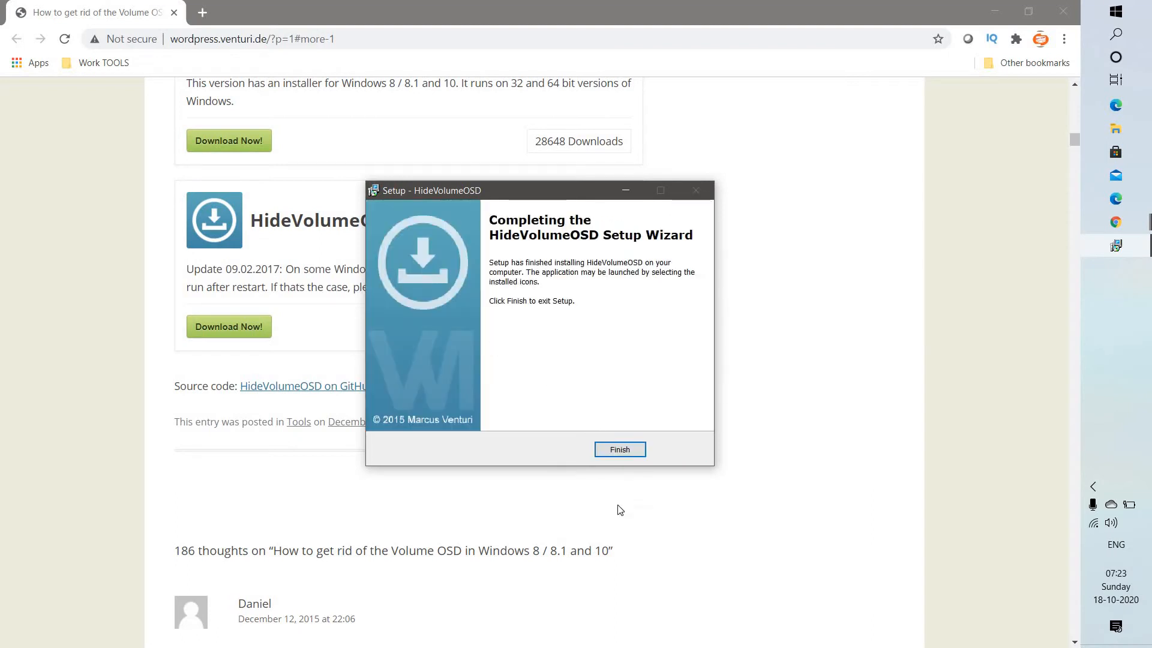
click(620, 450)
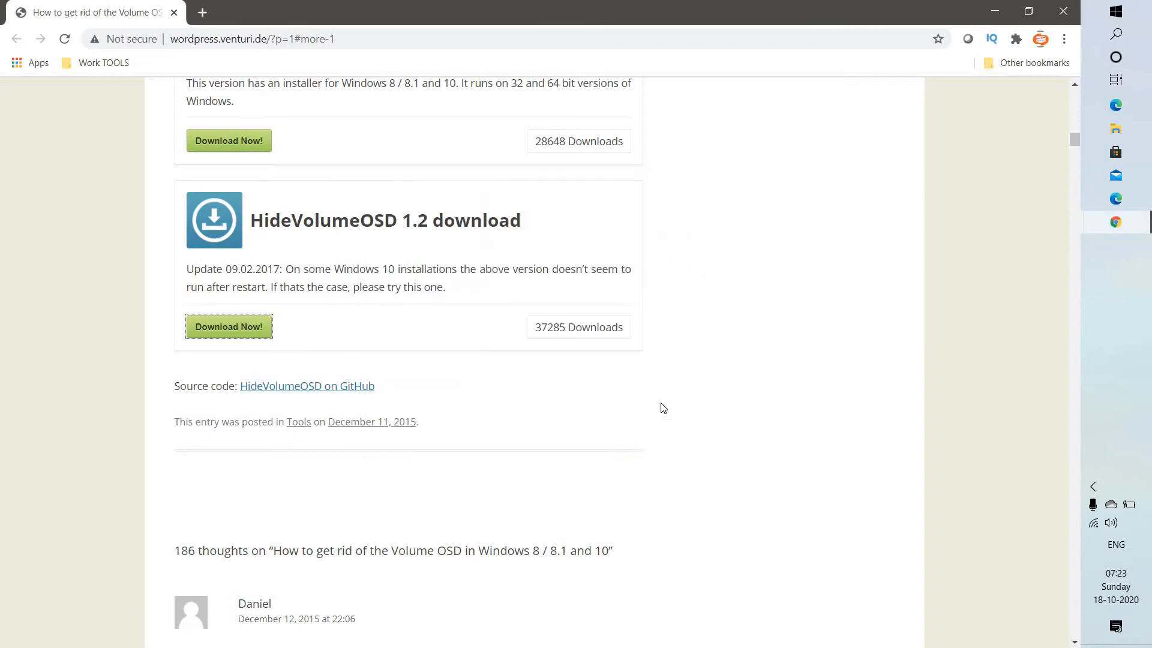
mouse_move(1093, 486)
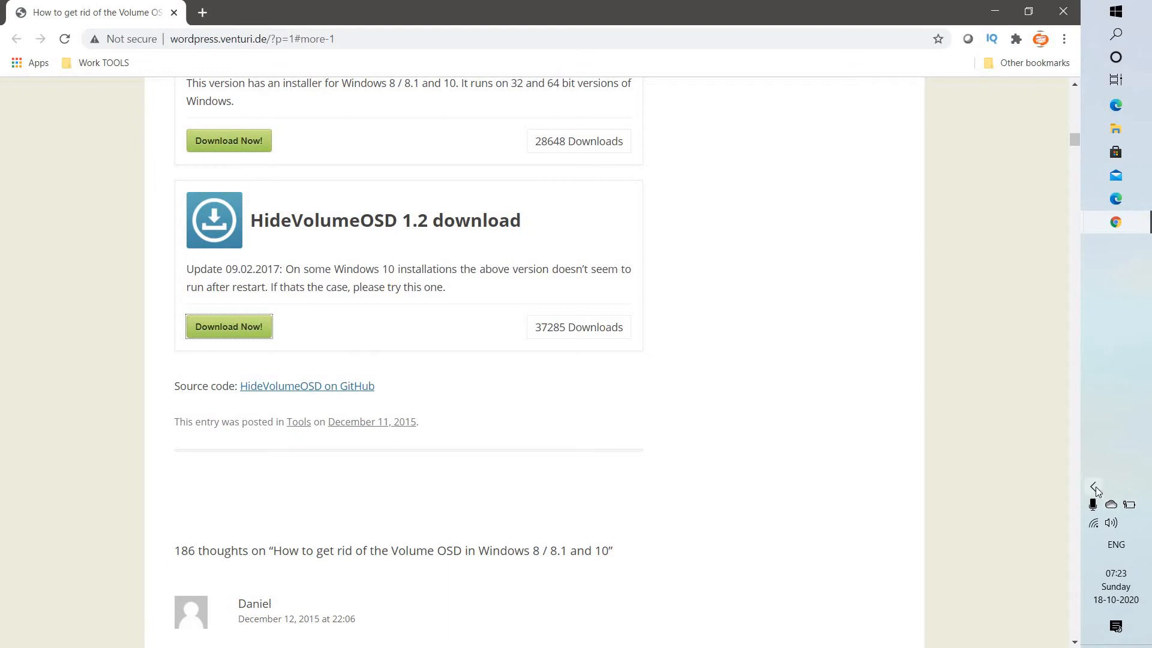
click(1094, 487)
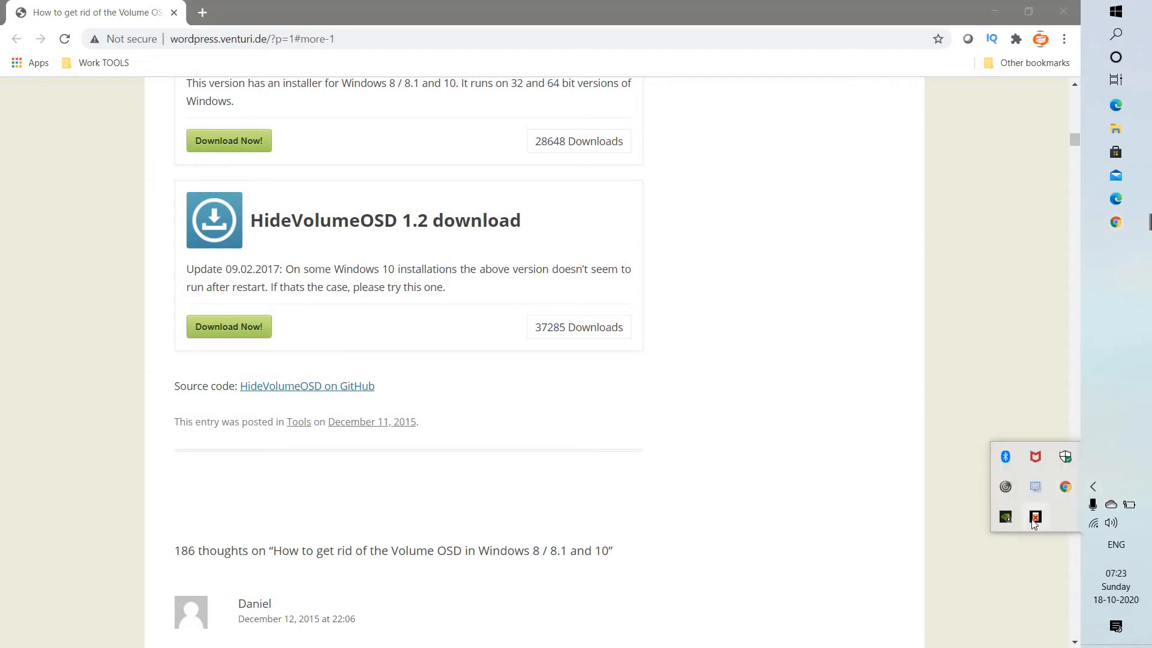
mouse_move(1035, 516)
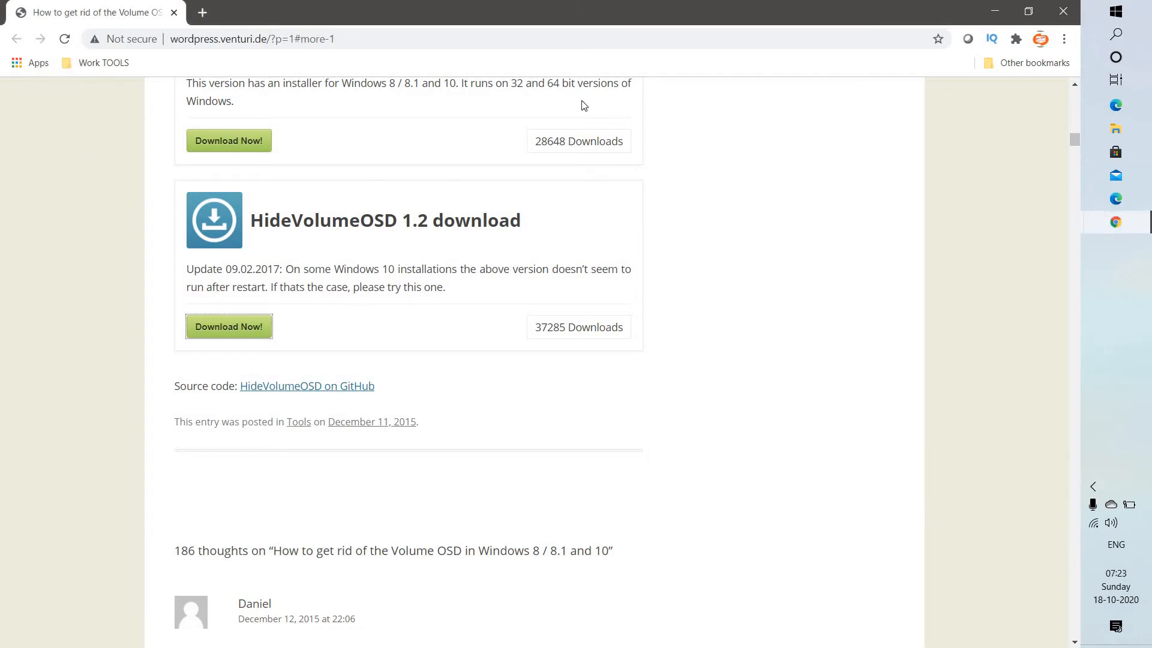
mouse_move(624, 229)
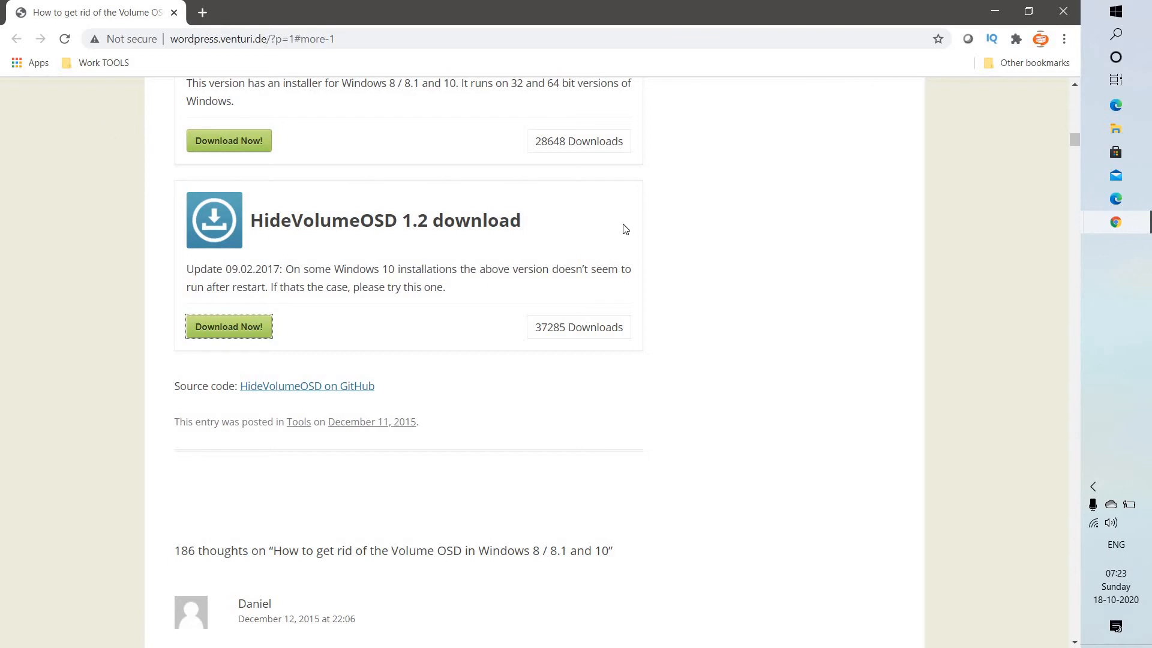
scroll(up, 3)
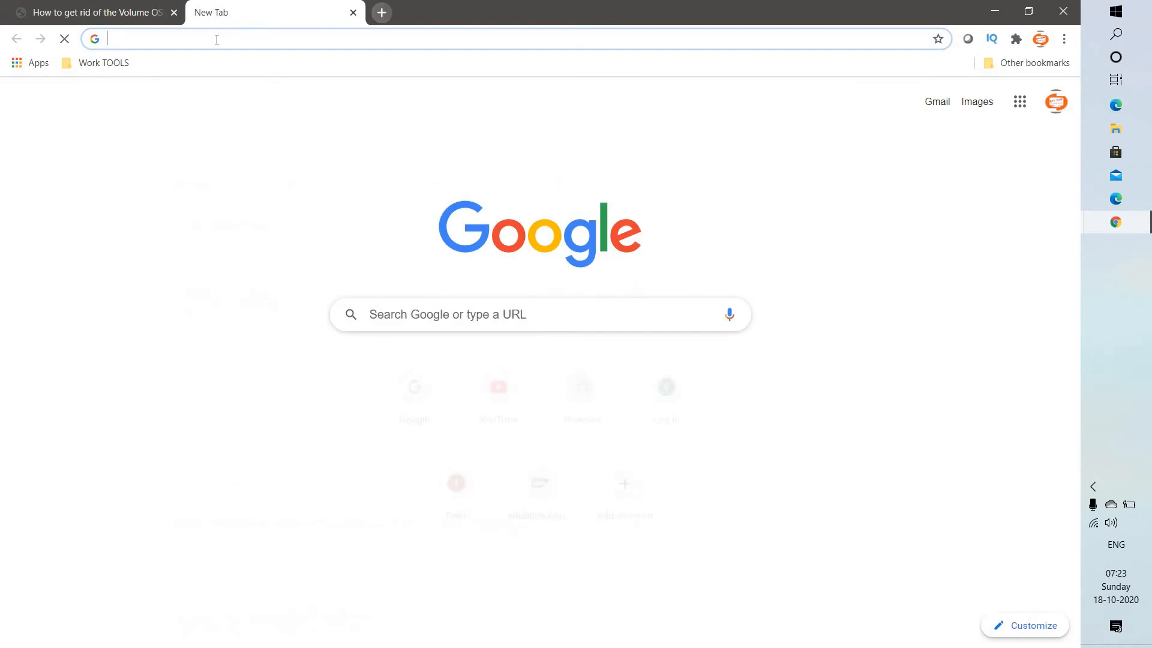
Go to youtube.com, find Ray Tube Fixes, and play its Firefox-not-loading-websites video.
text(youtube.com)
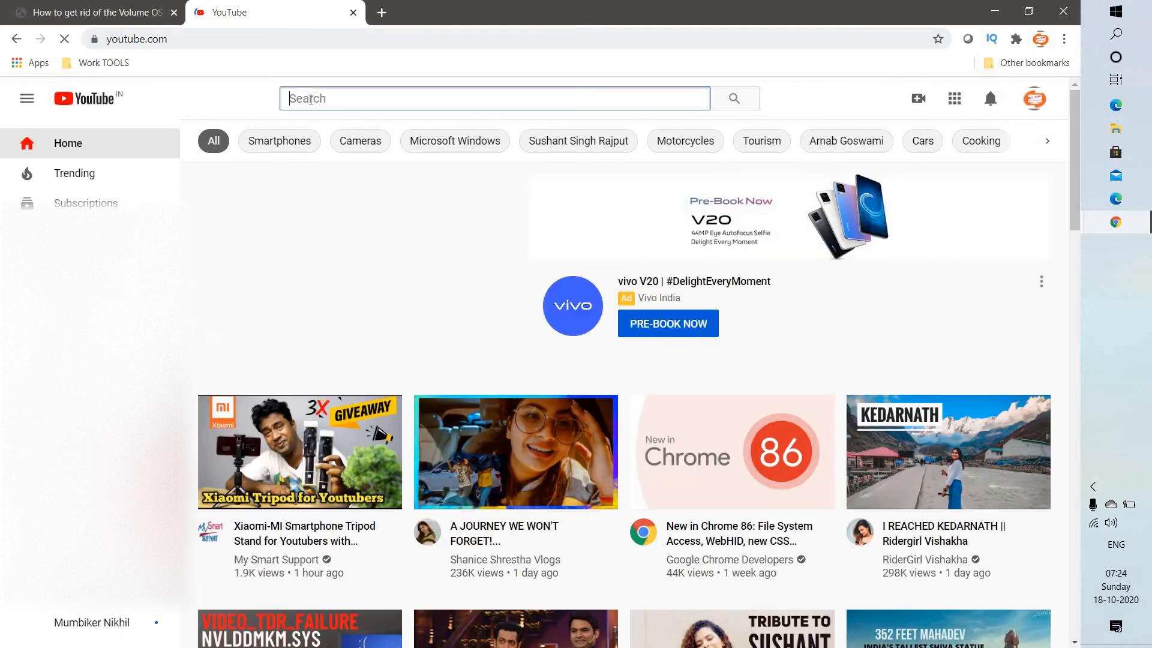
text(raytubefixes)
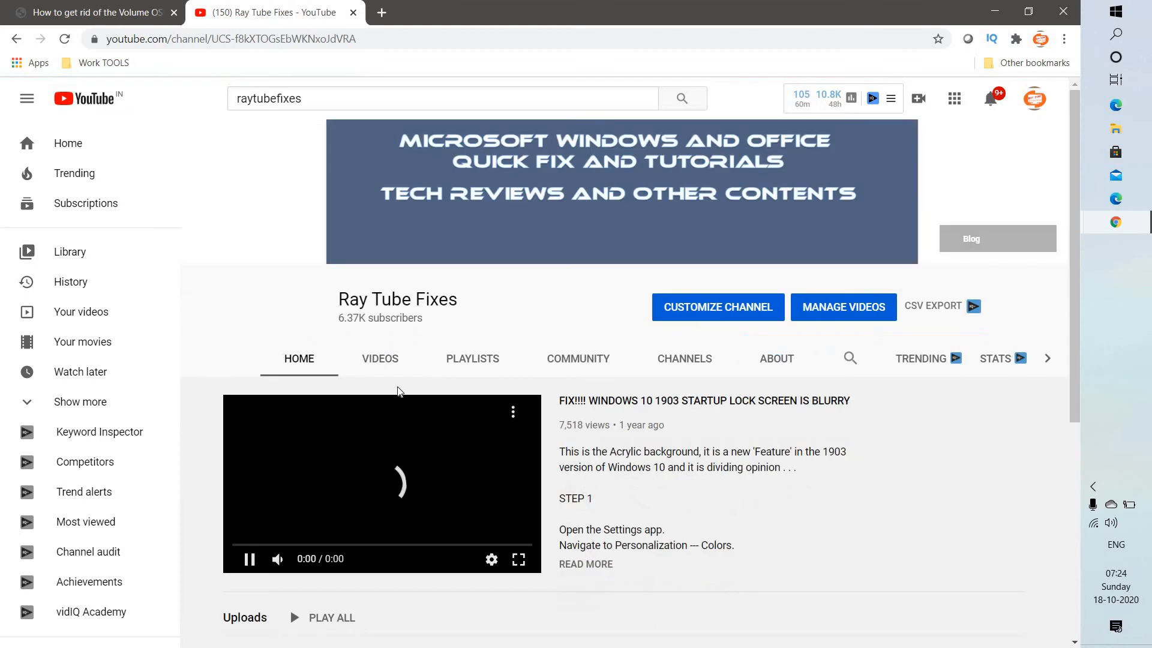
click(380, 358)
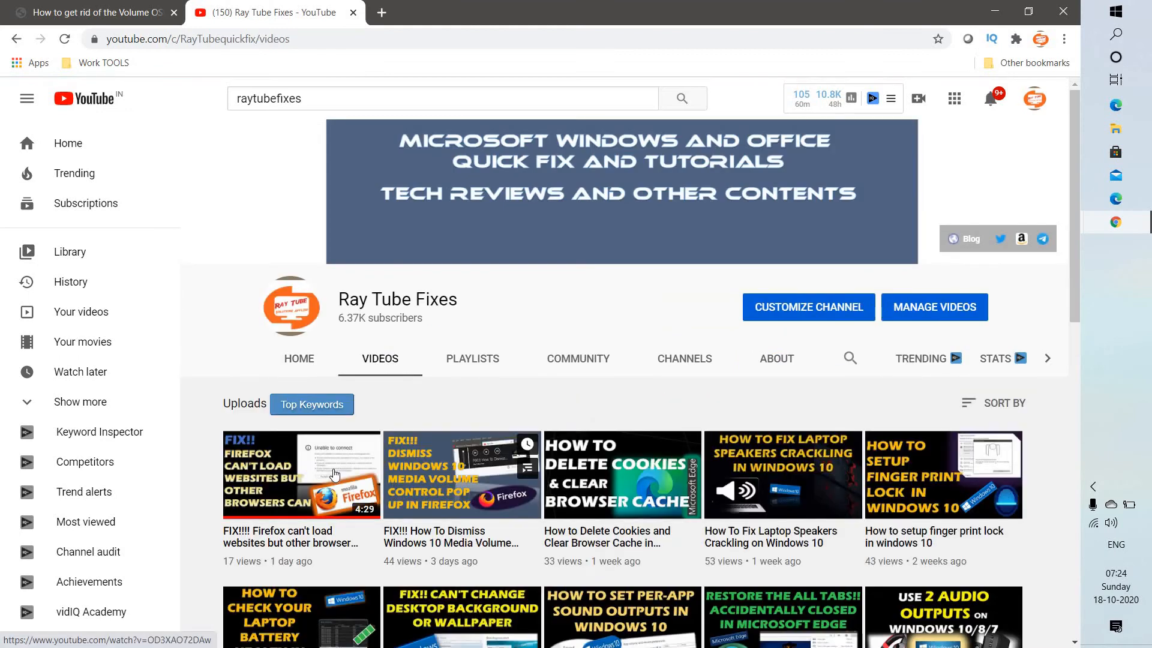
click(300, 474)
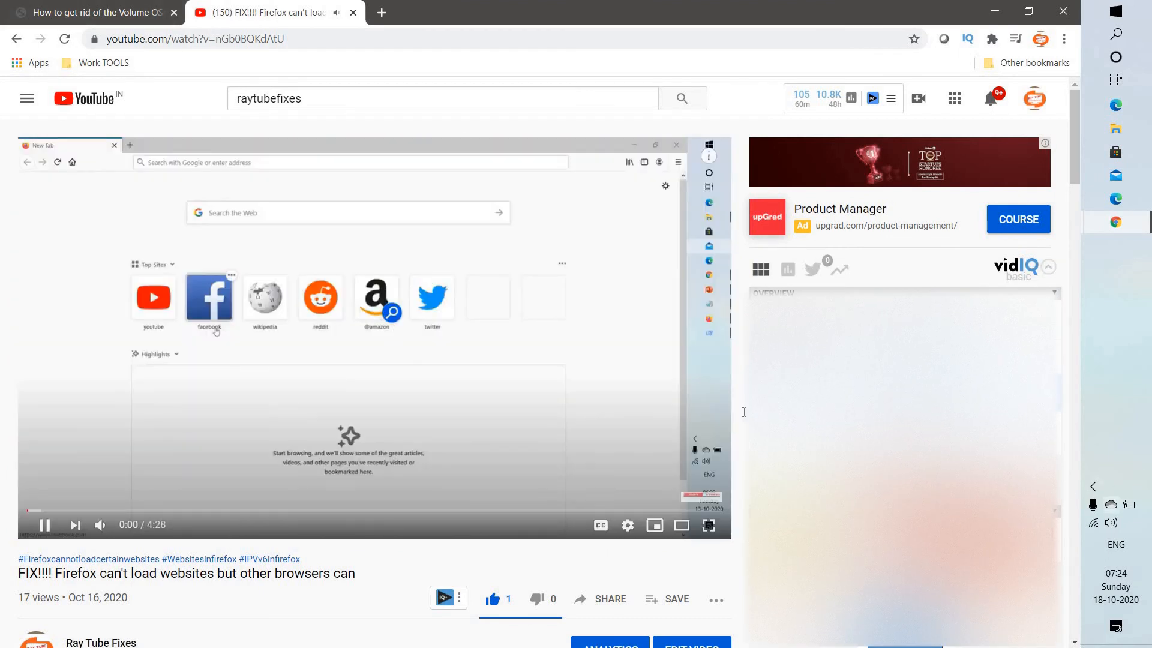
Pause the Firefox fix video and collapse the vidIQ overview panel.
click(44, 525)
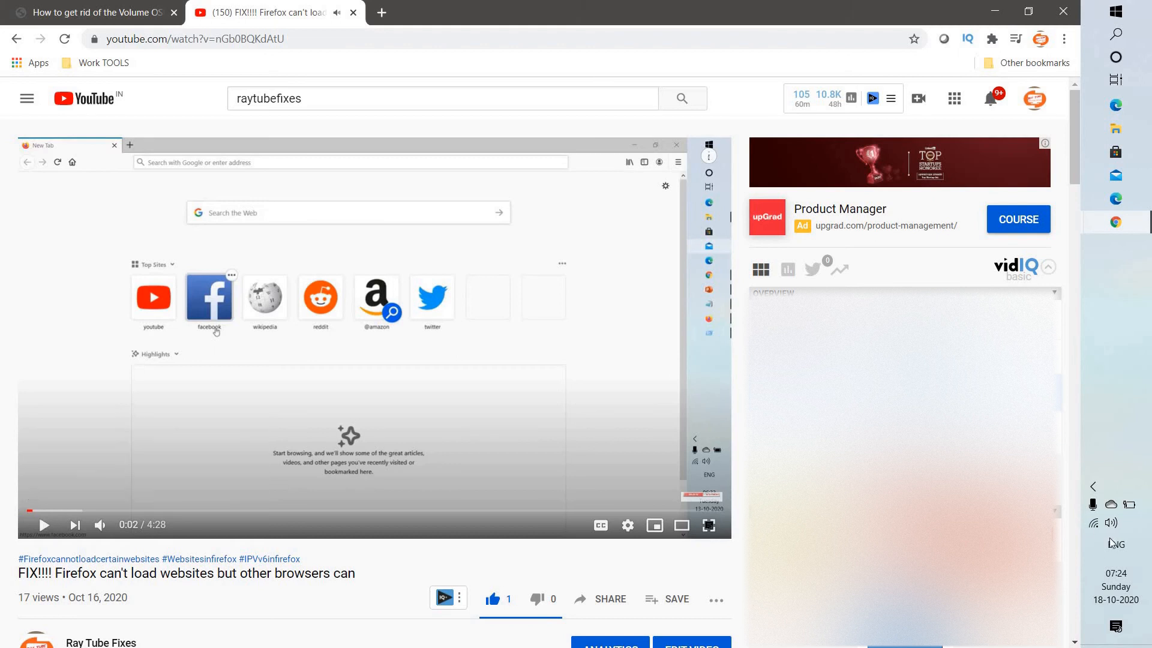
mouse_move(1096, 487)
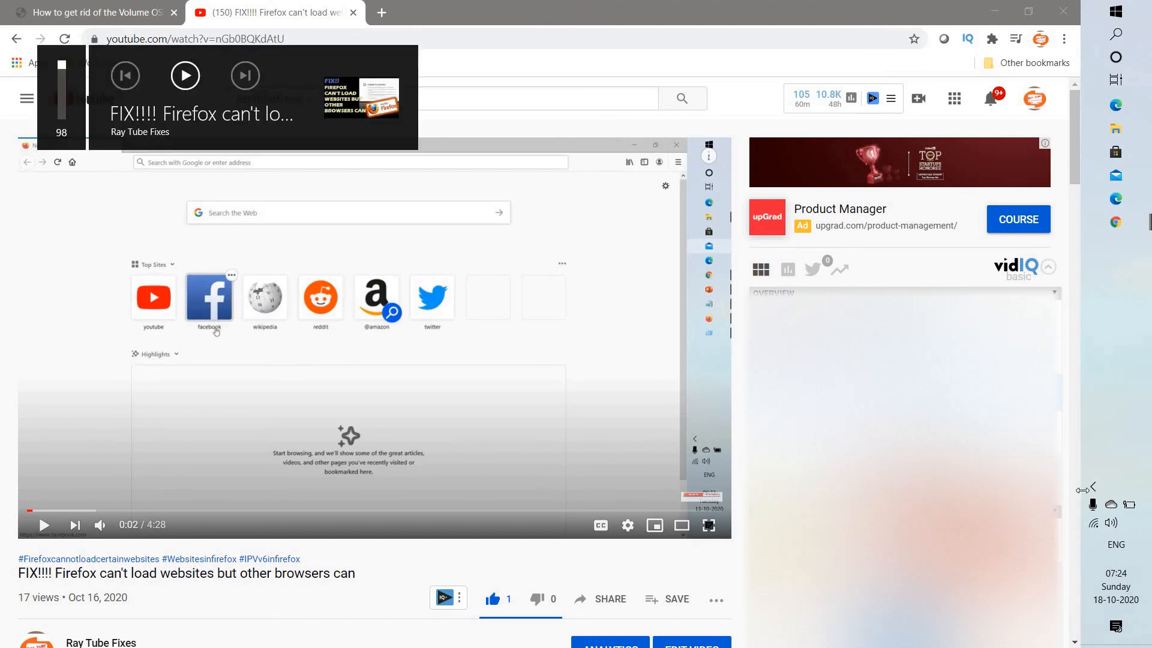
mouse_move(232, 184)
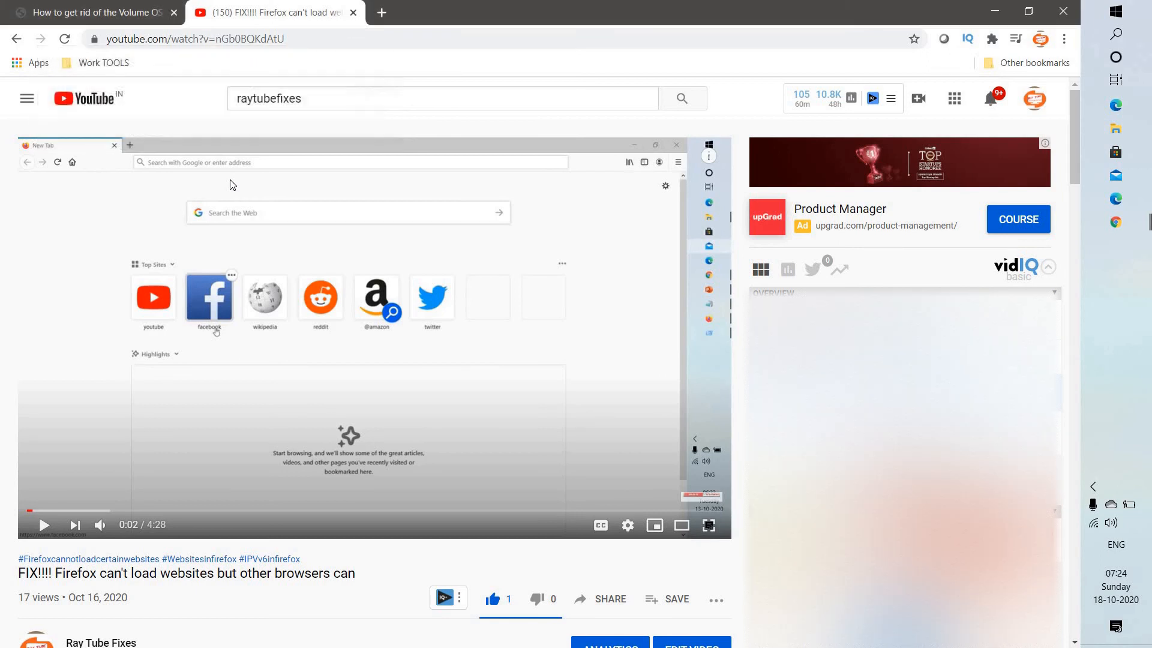
mouse_move(314, 247)
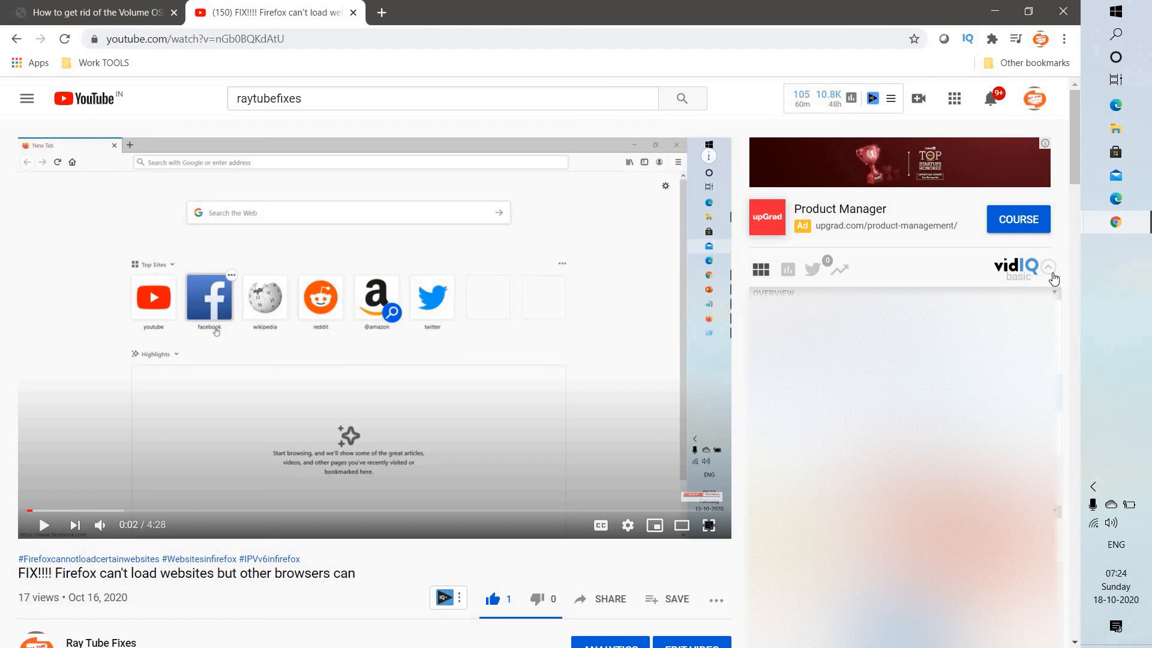
click(1047, 267)
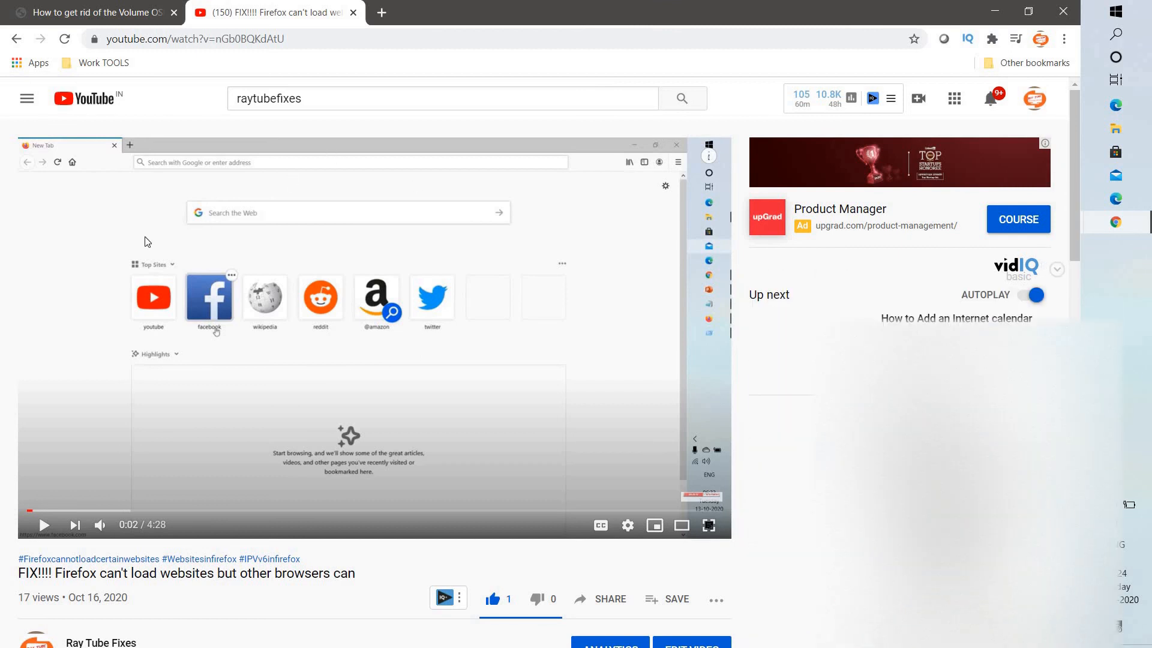
mouse_move(493, 286)
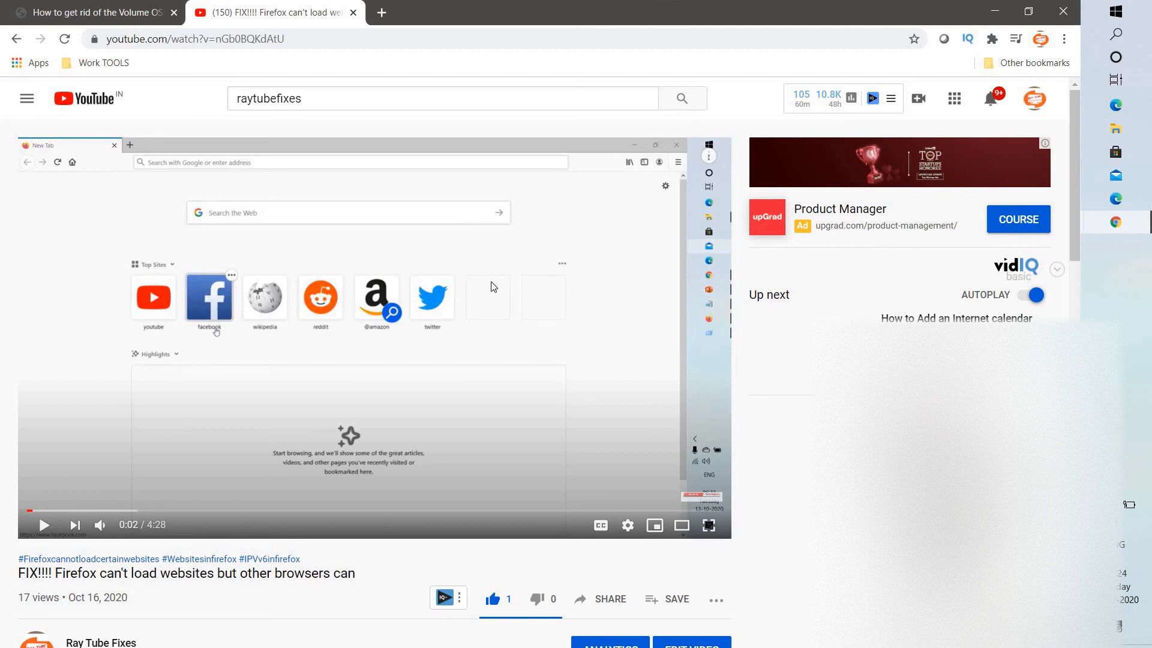